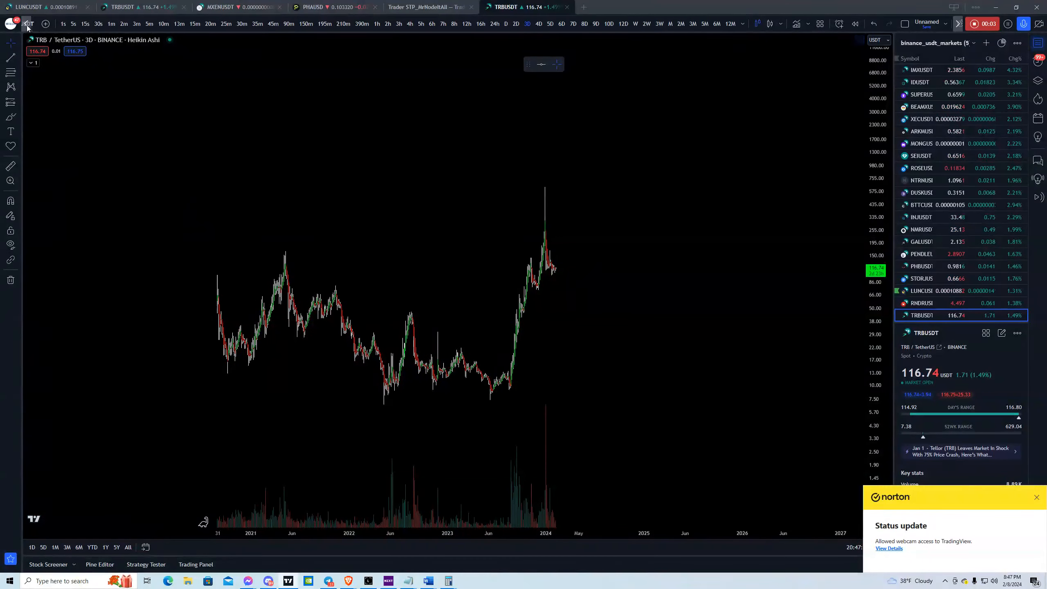
# Step: Load the Binance TRB/USDT pair from the symbol search
pyautogui.click(42, 23)
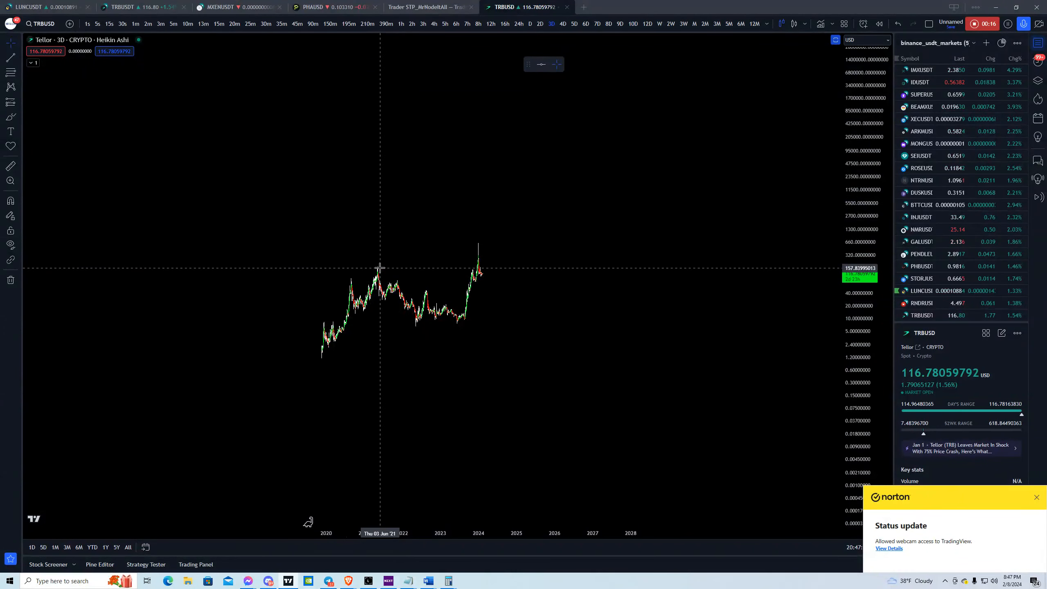
pyautogui.click(42, 24)
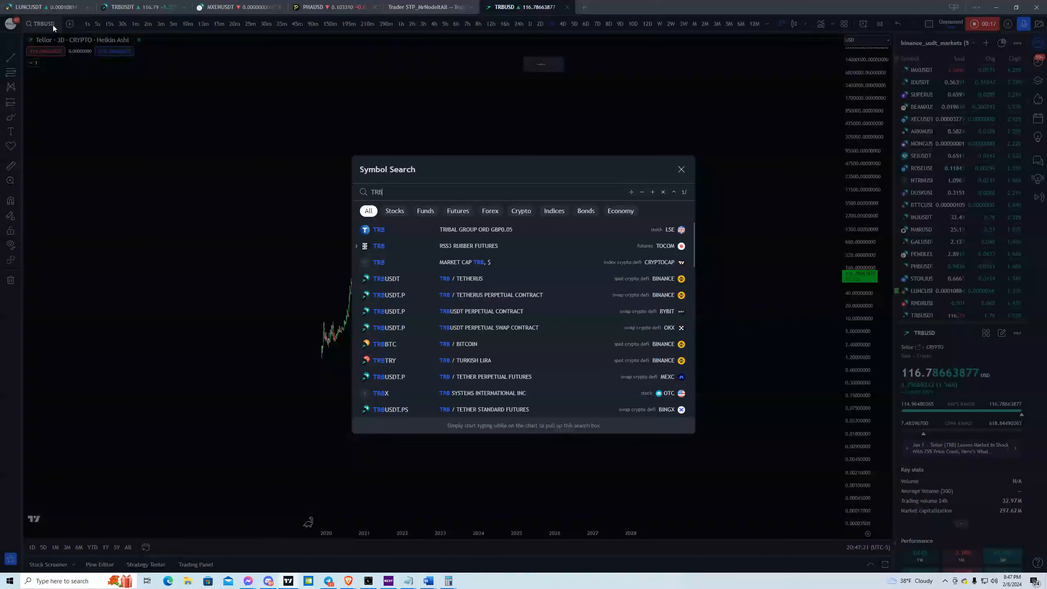
pyautogui.click(386, 279)
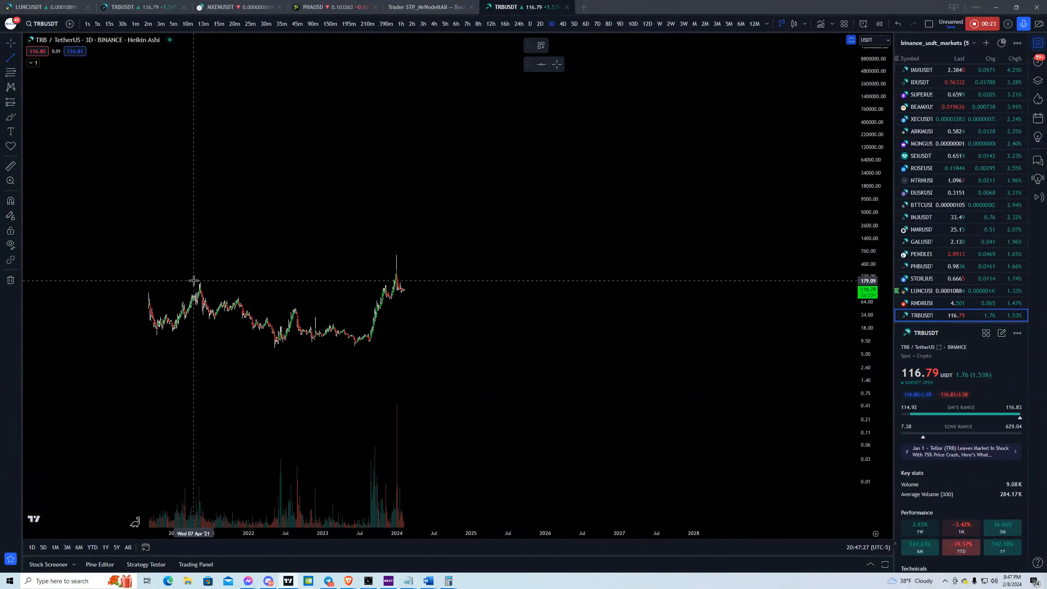
# Step: Draw the upper wedge trendline from the 2021 high and a Fibonacci retracement across the wedge, adjusting its settings
pyautogui.moveTo(194, 279); pyautogui.dragTo(369, 349)
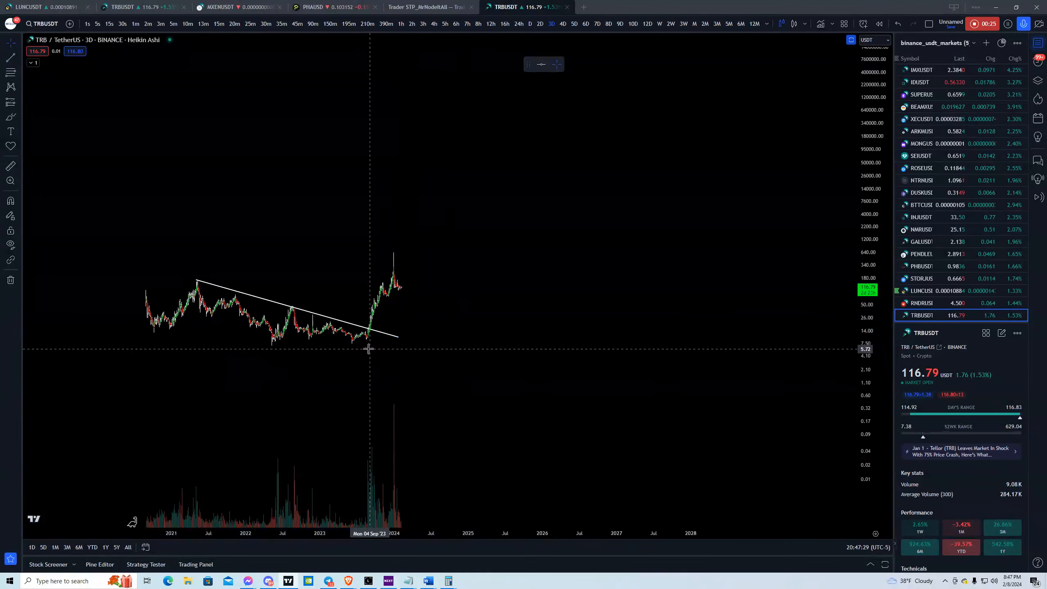
pyautogui.moveTo(366, 345)
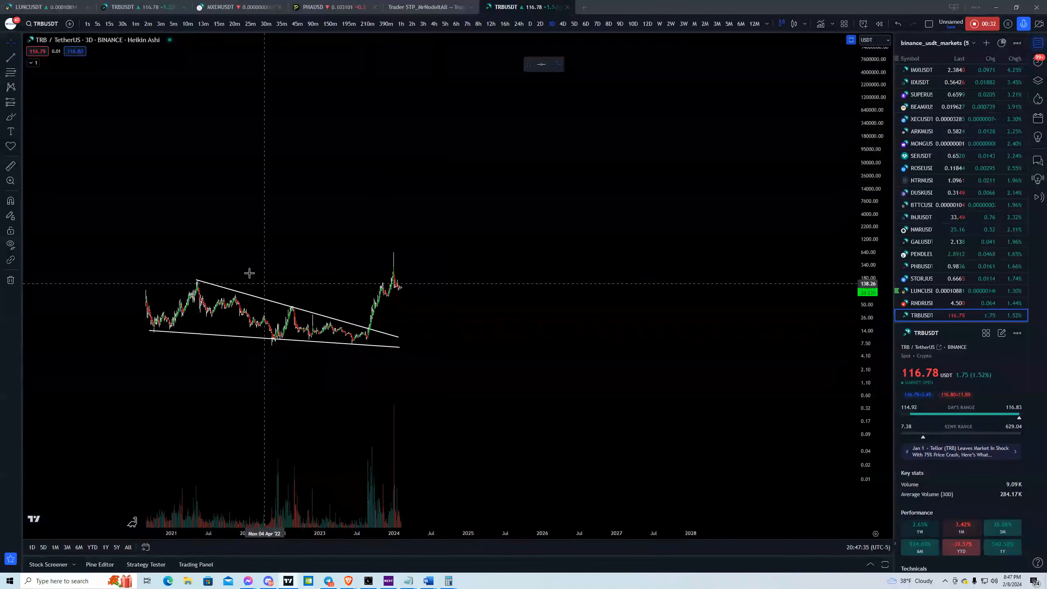
pyautogui.moveTo(134, 281)
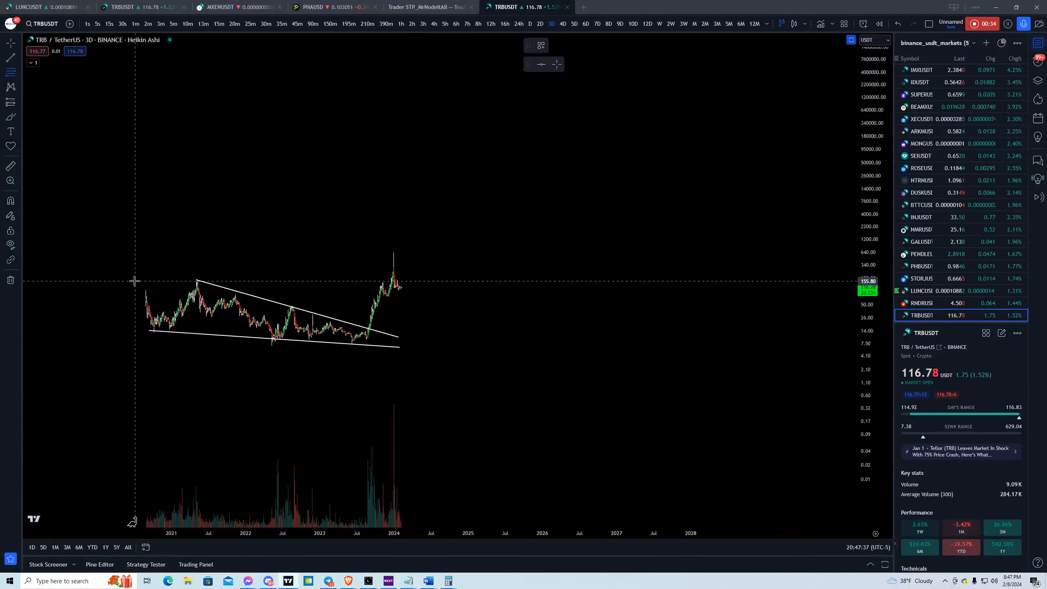
pyautogui.moveTo(133, 280); pyautogui.dragTo(484, 343)
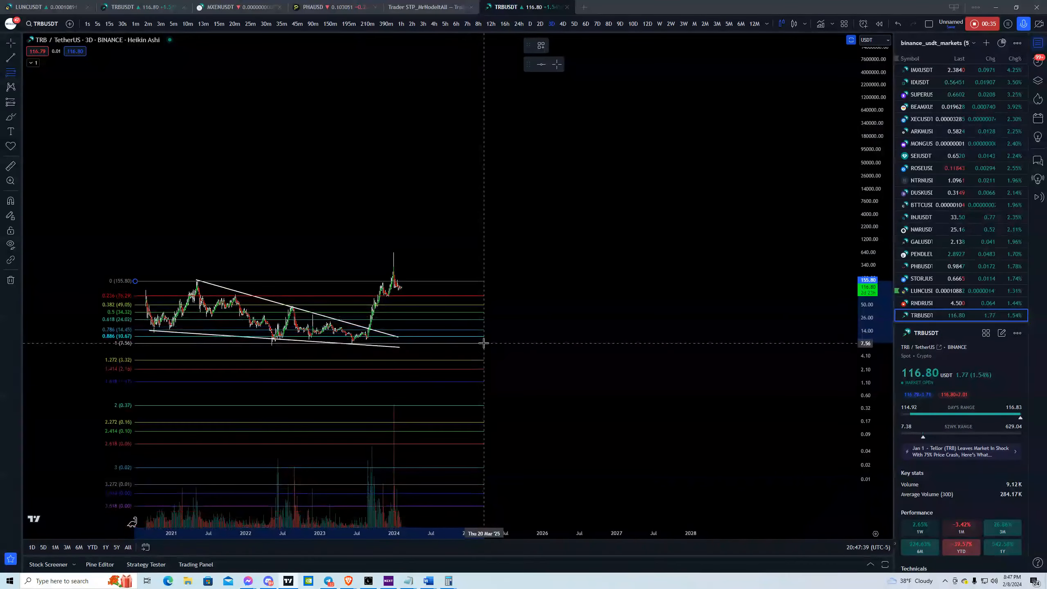
pyautogui.rightClick(484, 344)
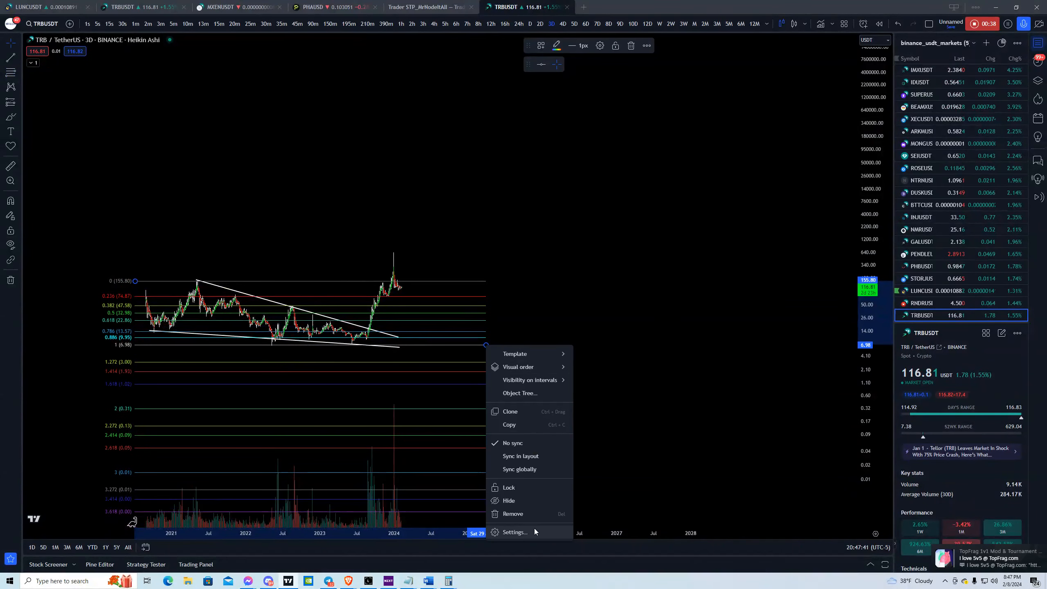
pyautogui.click(514, 532)
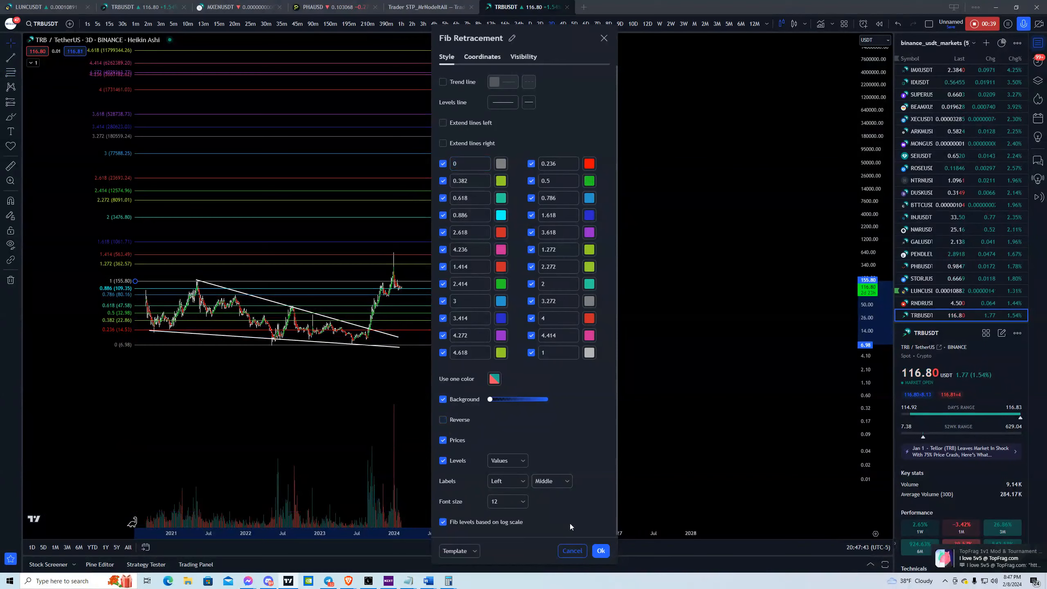
pyautogui.click(599, 551)
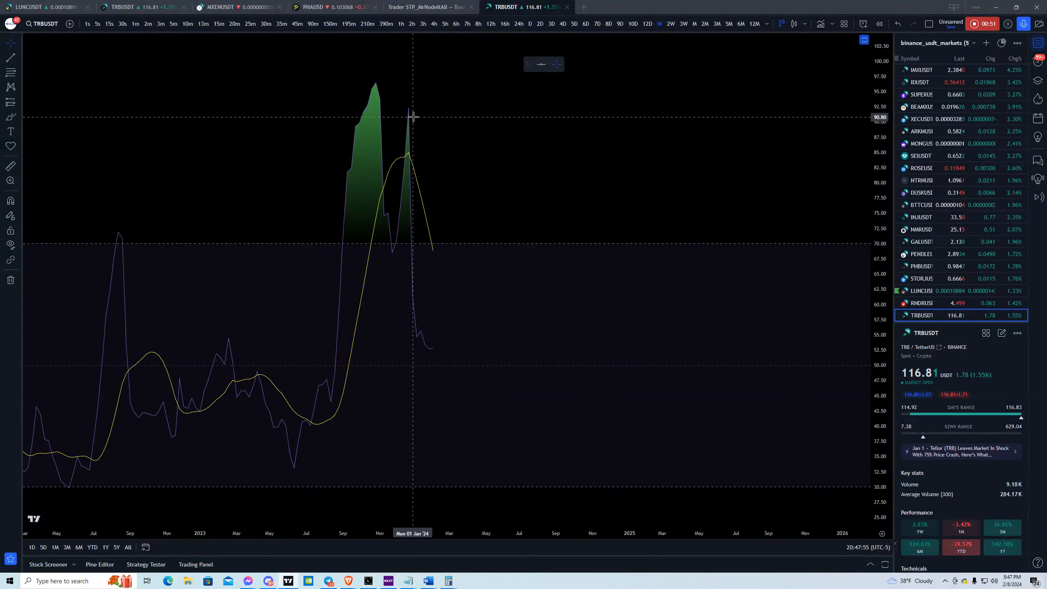
pyautogui.moveTo(340, 104)
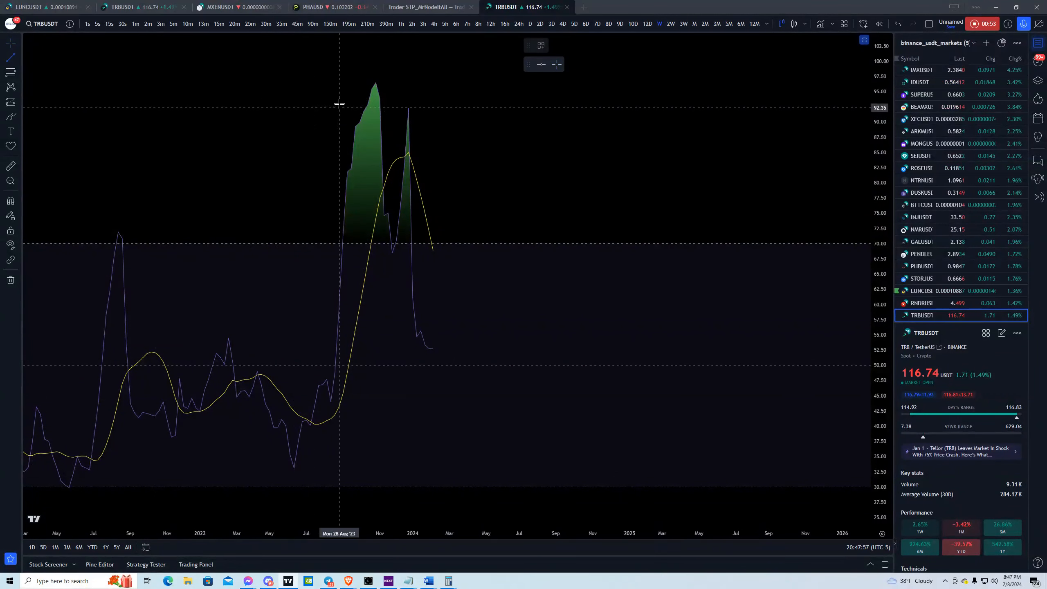
# Step: Draw a line across the two RSI peaks, circle the Stoch RSI low in green, and switch to the 2-day timeframe
pyautogui.moveTo(376, 81); pyautogui.dragTo(445, 138)
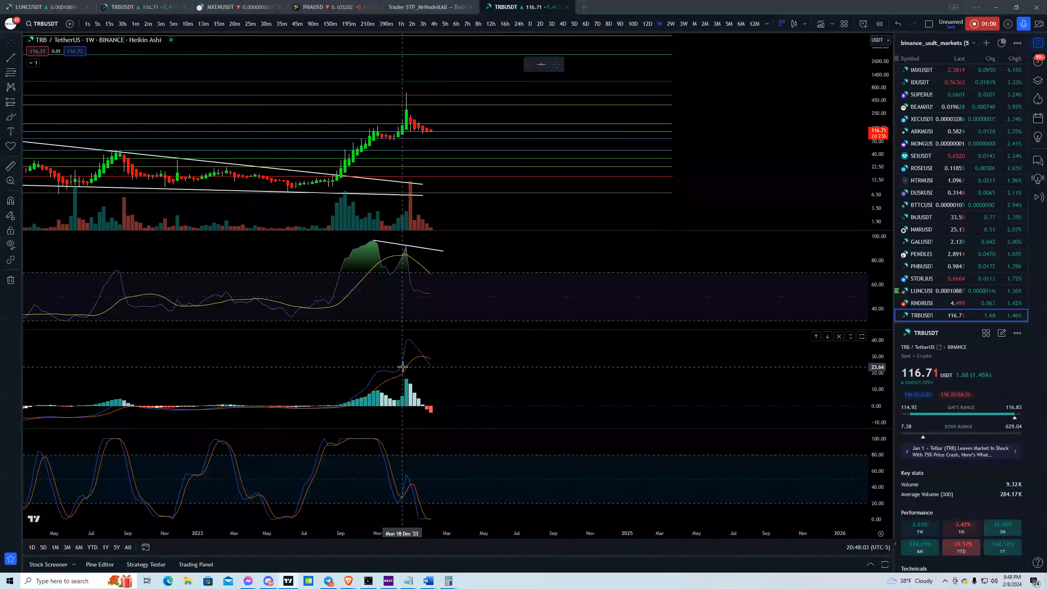
pyautogui.moveTo(474, 422)
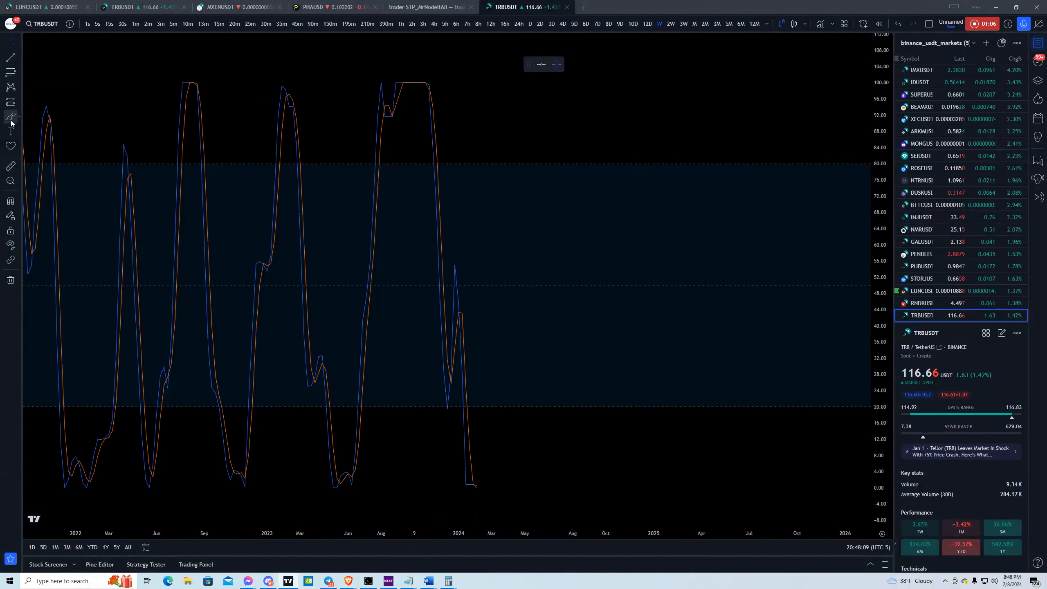
pyautogui.moveTo(454, 481); pyautogui.dragTo(480, 497)
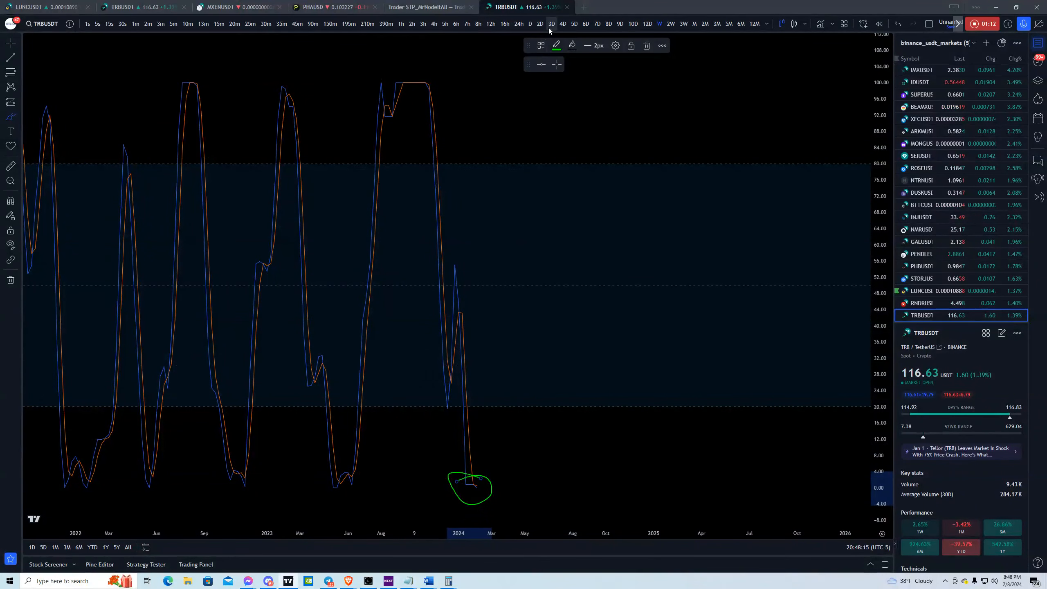
pyautogui.click(540, 24)
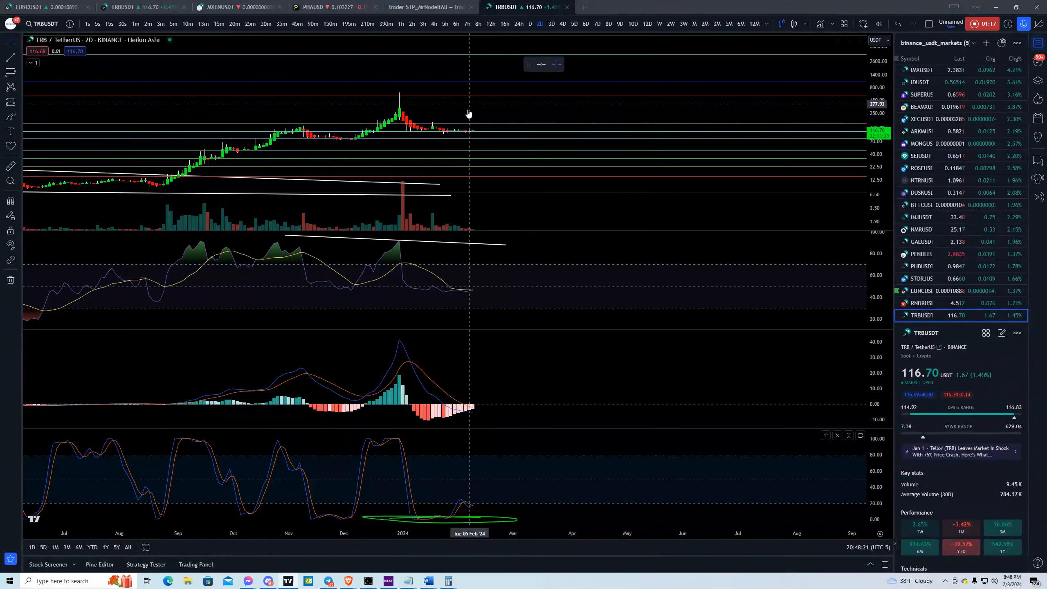
# Step: Scroll the chart to bring the MACD pane into focus
pyautogui.scroll(-3)
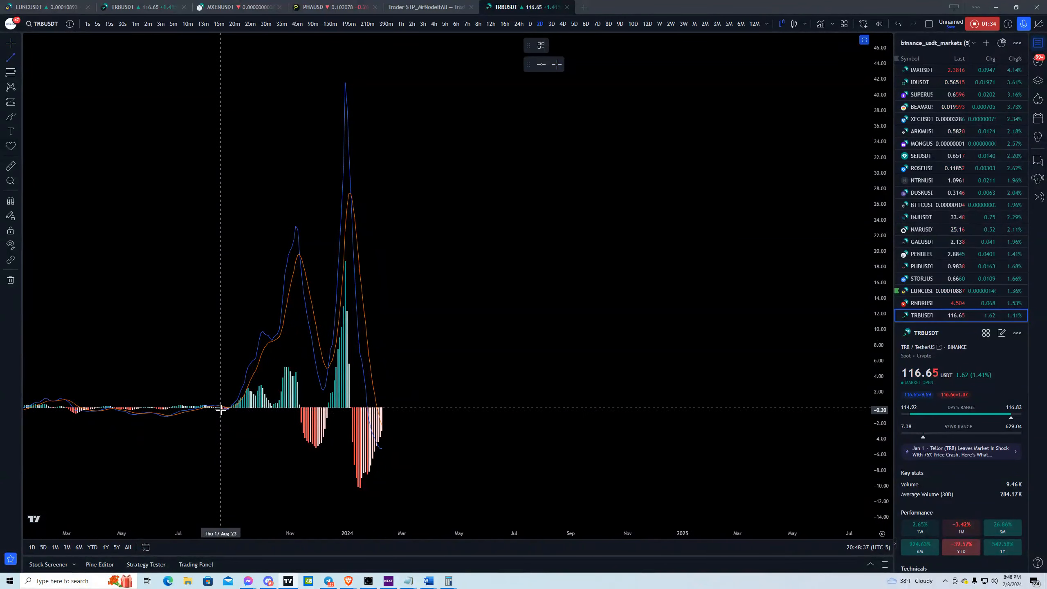
# Step: Draw a trend line along the MACD histogram lows
pyautogui.moveTo(220, 407); pyautogui.dragTo(324, 453)
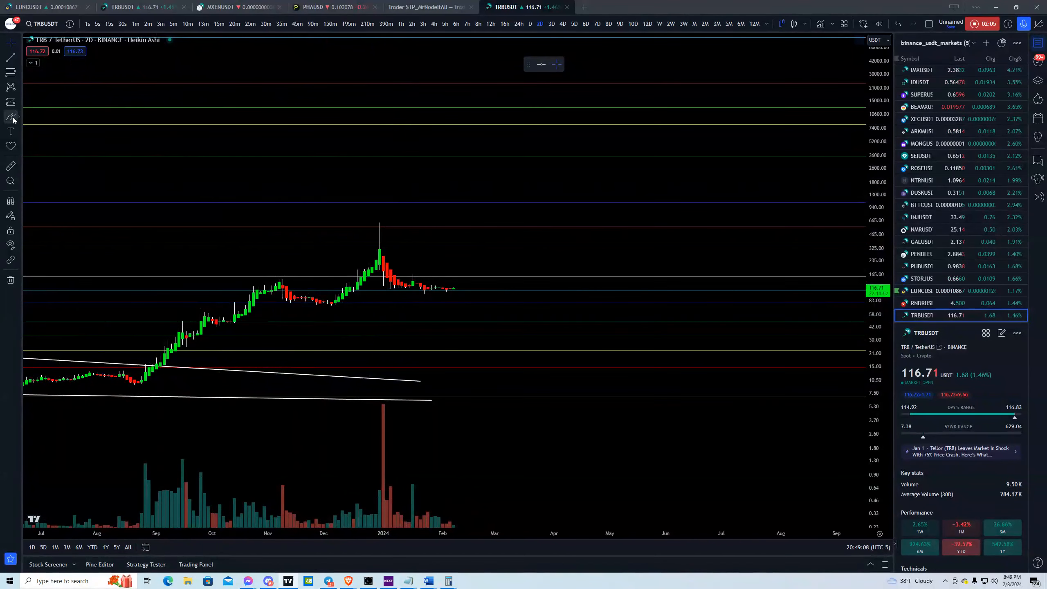
# Step: Sketch a green projected price path rising from the last candle
pyautogui.moveTo(386, 288); pyautogui.dragTo(466, 291)
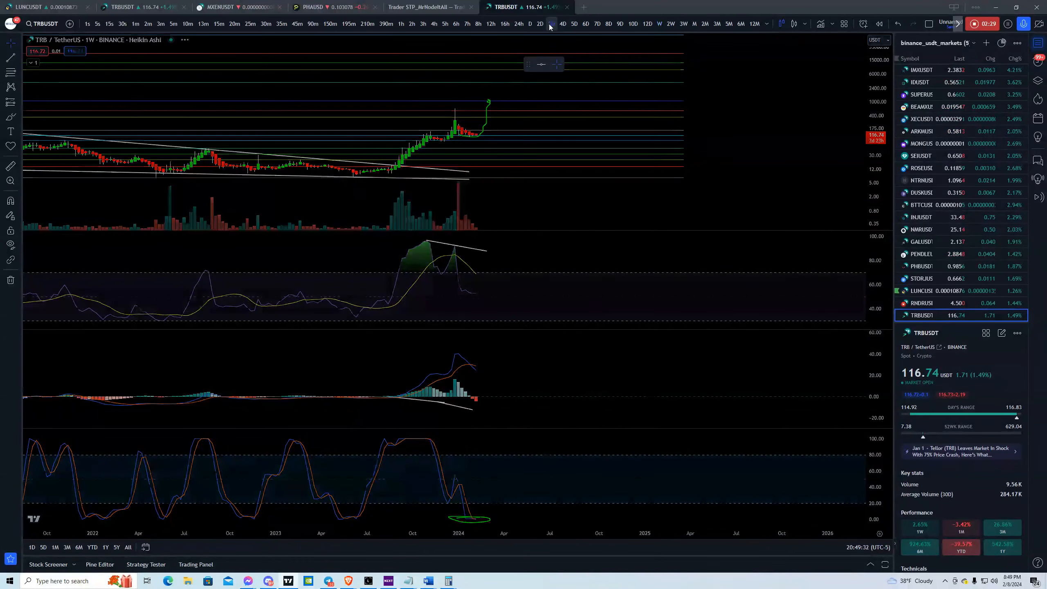
# Step: Switch the chart to the 3-day and then the 2-day timeframe
pyautogui.click(550, 24)
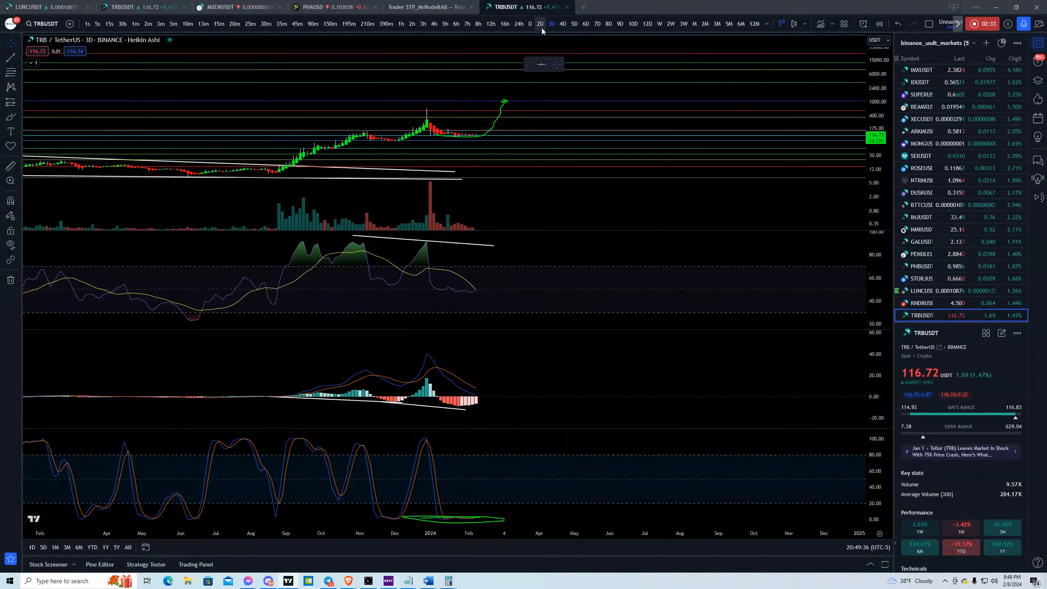
pyautogui.click(540, 24)
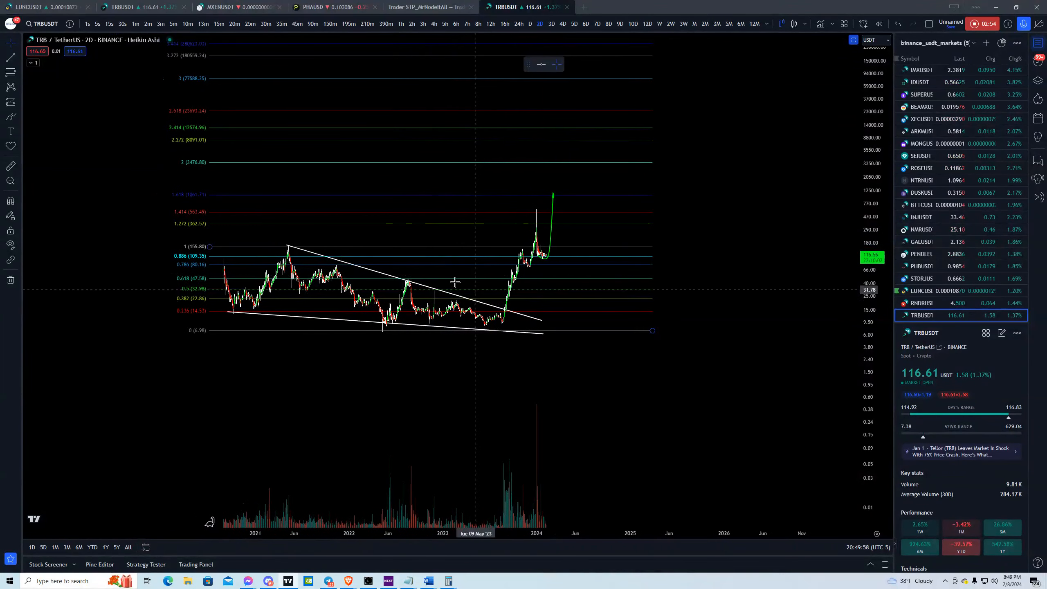
pyautogui.moveTo(435, 240)
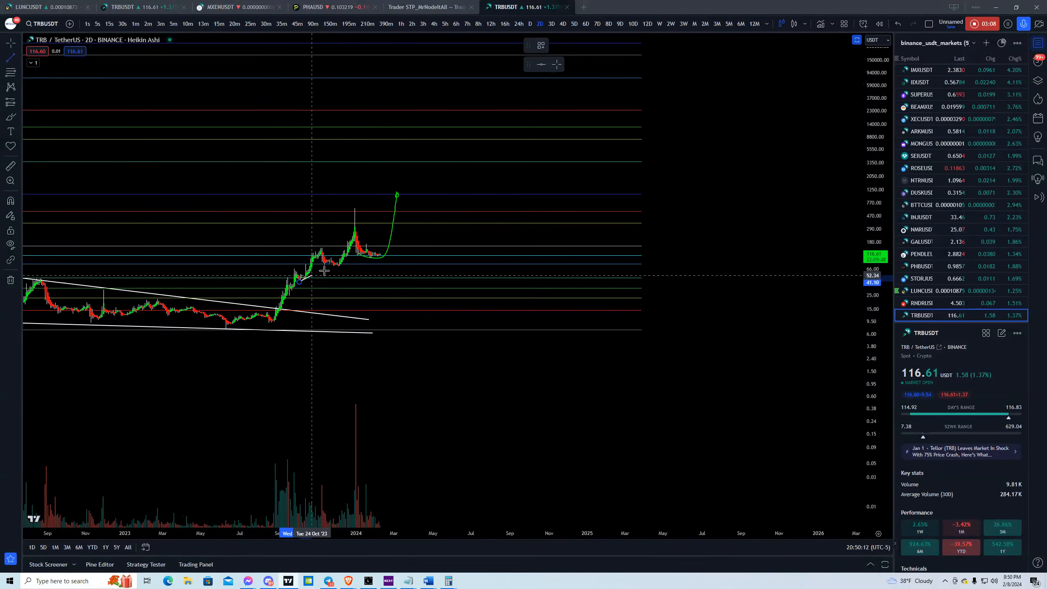
# Step: Draw a rising support line along the recent lows extending past current price
pyautogui.moveTo(304, 281); pyautogui.dragTo(444, 237)
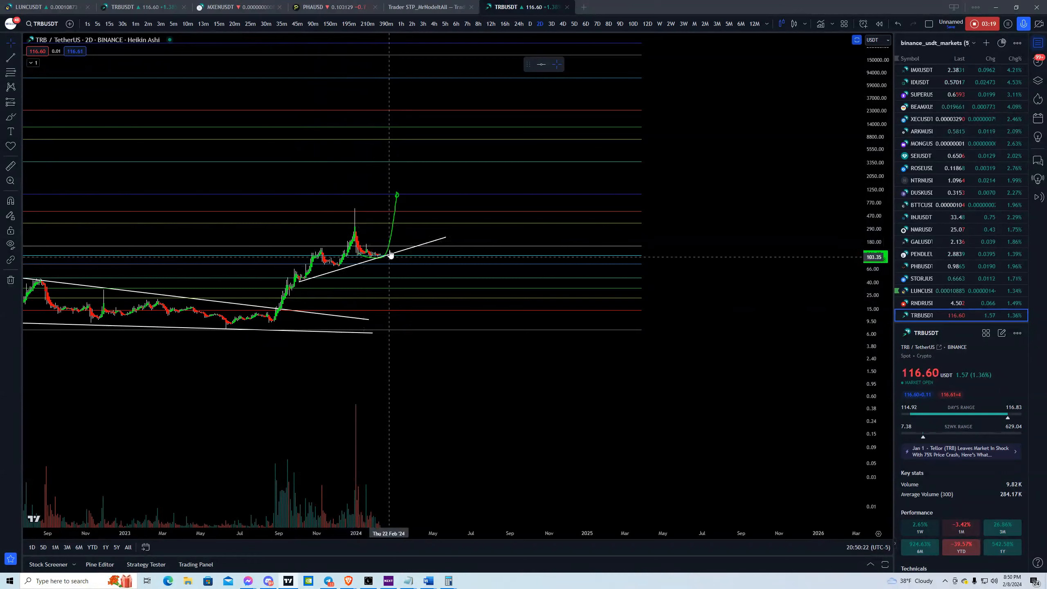
pyautogui.moveTo(225, 215)
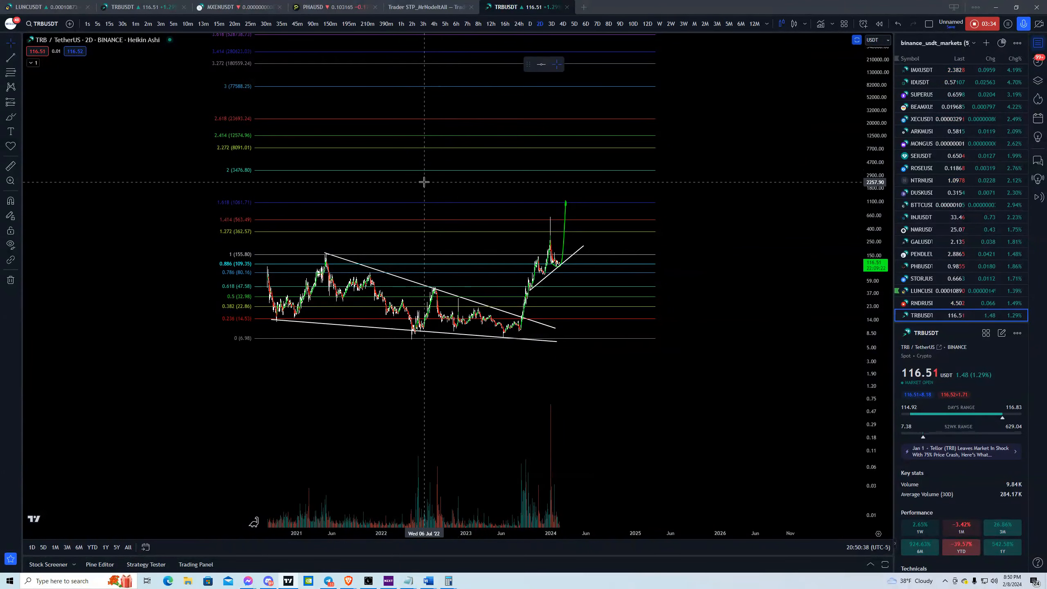
pyautogui.moveTo(447, 180)
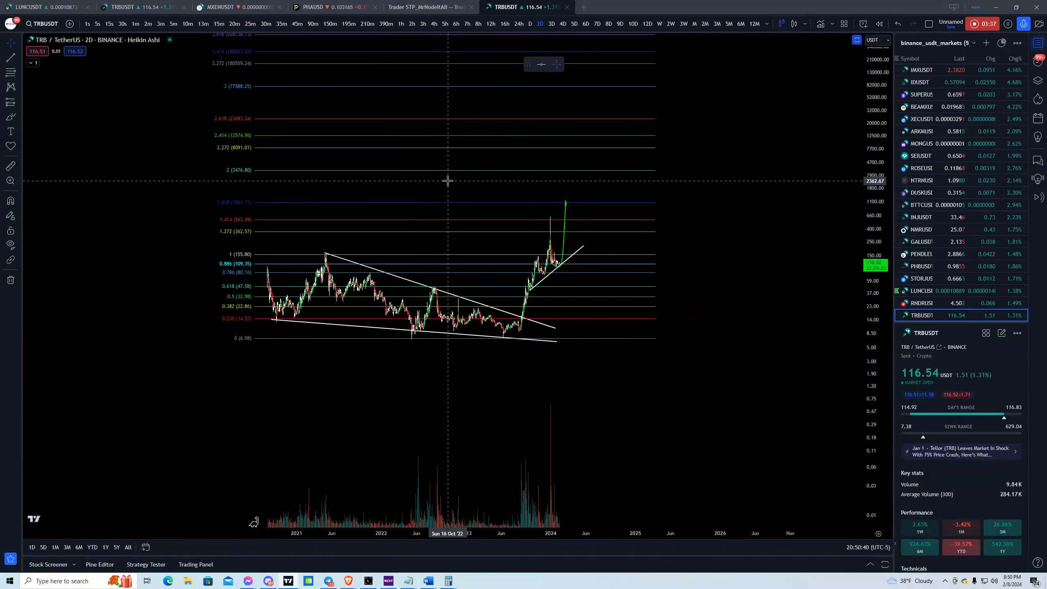
pyautogui.moveTo(445, 177)
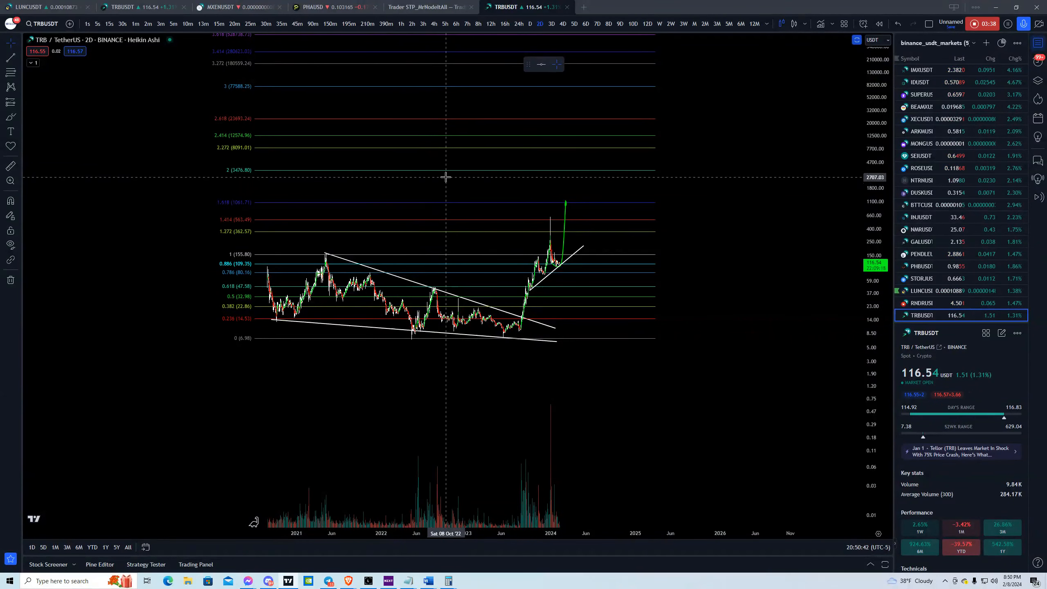